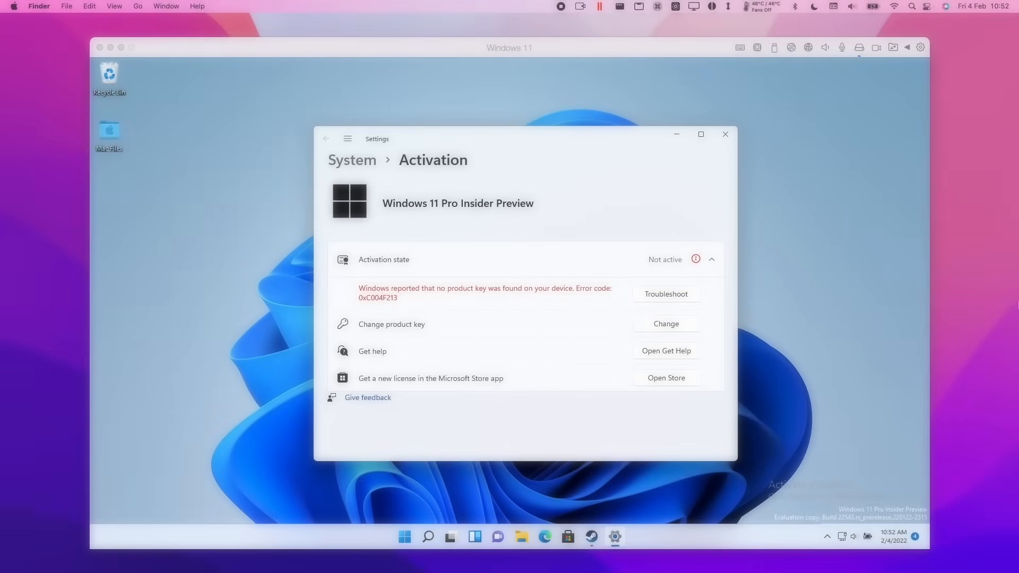
Scroll to the 'activate Windows' notice and reach the Activation page showing error 0xC004F213.
click(666, 378)
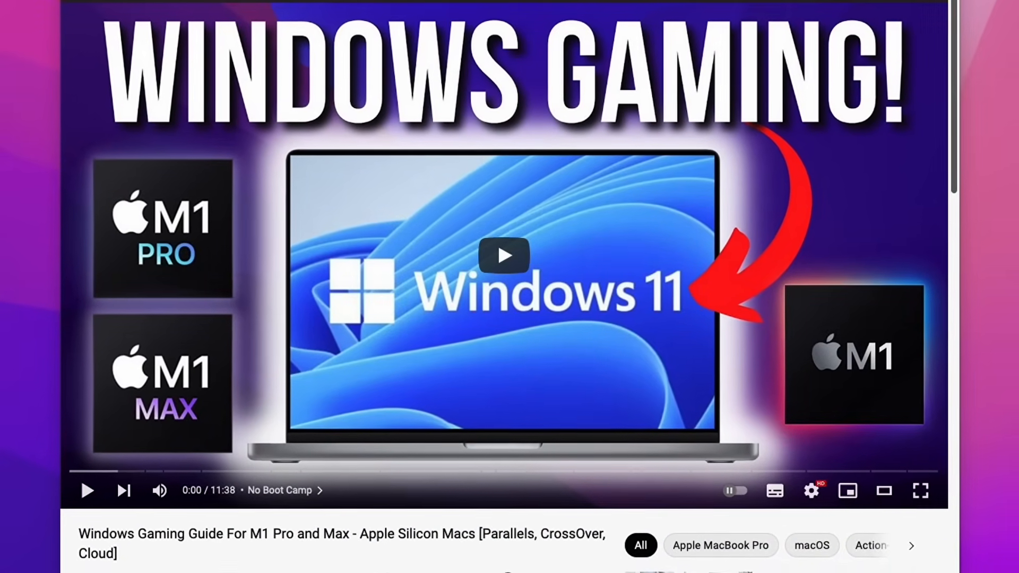
scroll(down, 3)
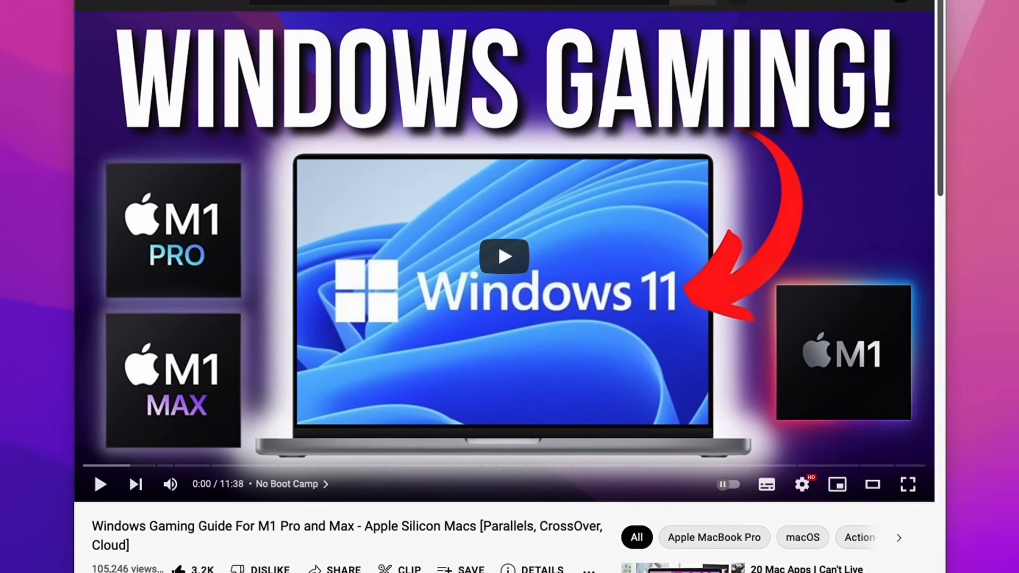
scroll(up, 3)
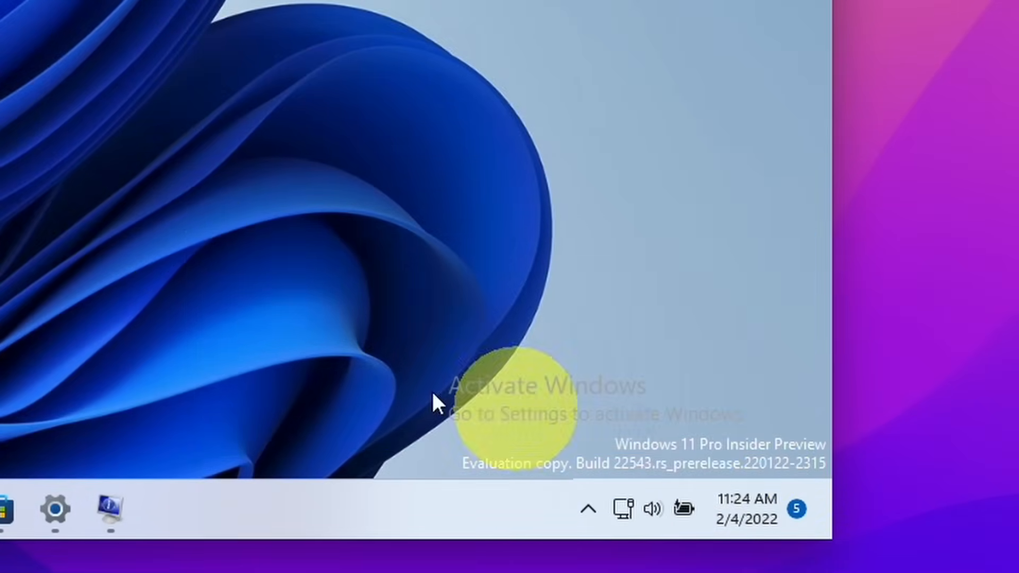
mouse_move(527, 406)
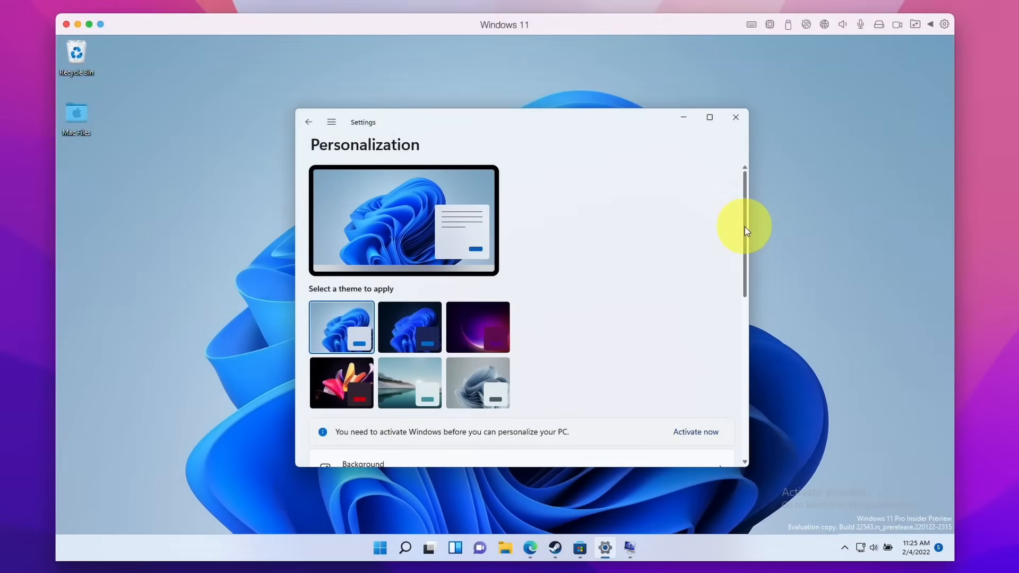
scroll(down, 3)
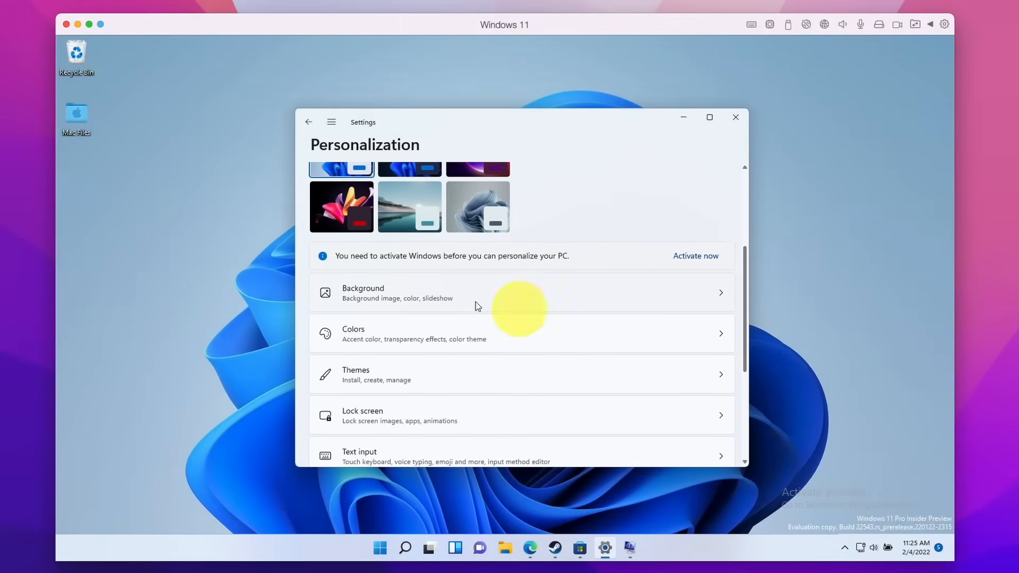
mouse_move(367, 270)
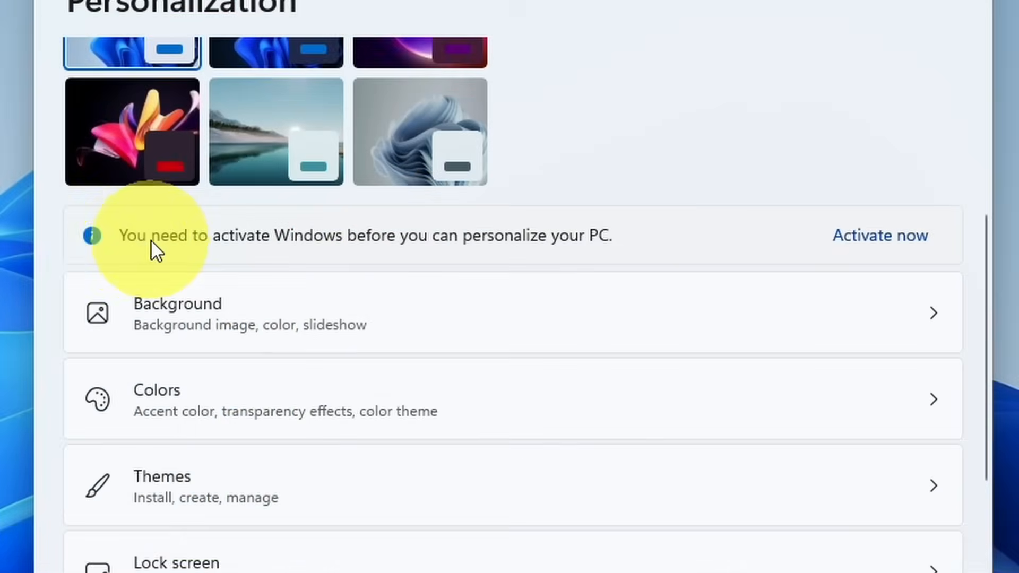
mouse_move(491, 251)
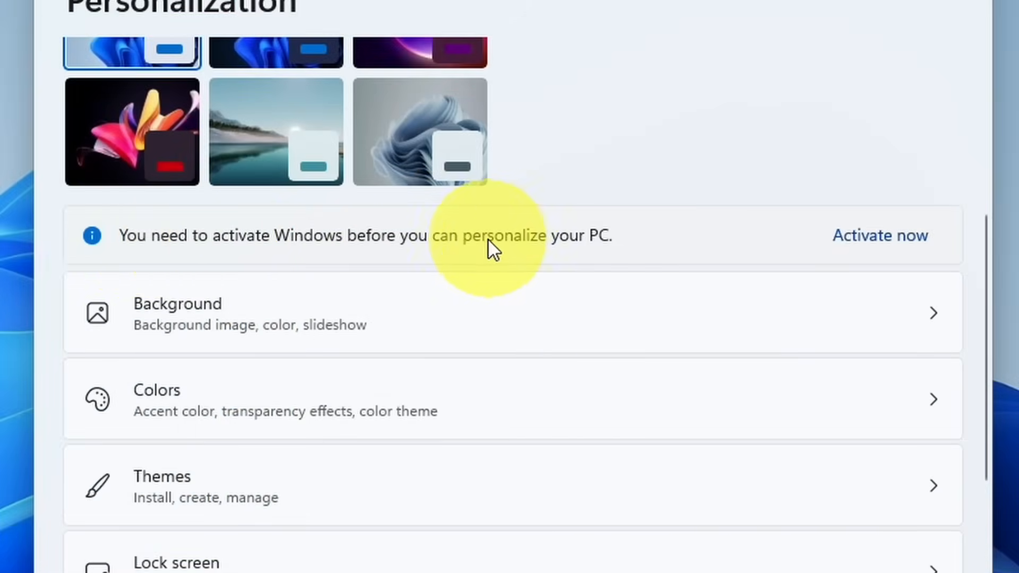
click(880, 235)
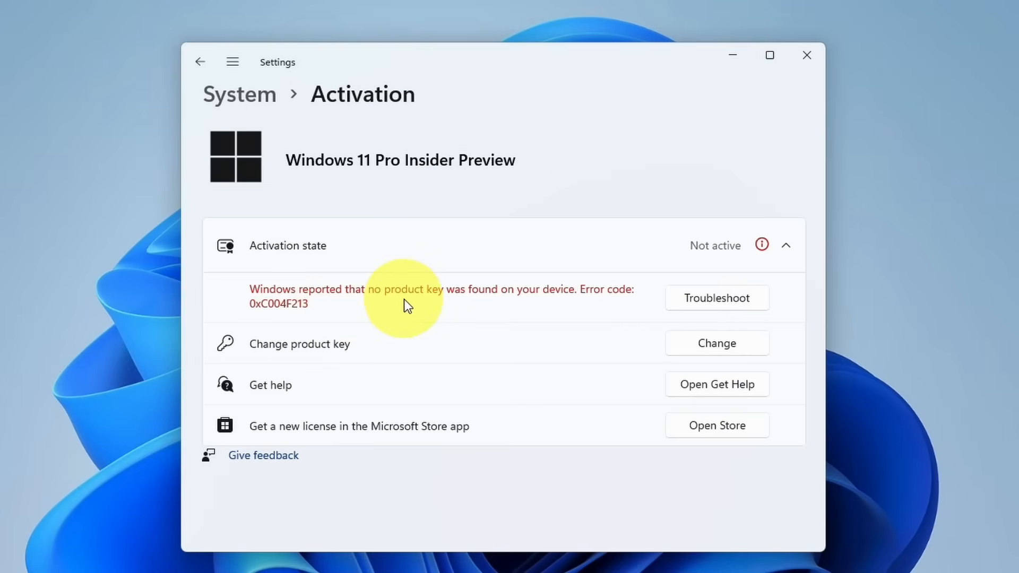
mouse_move(543, 303)
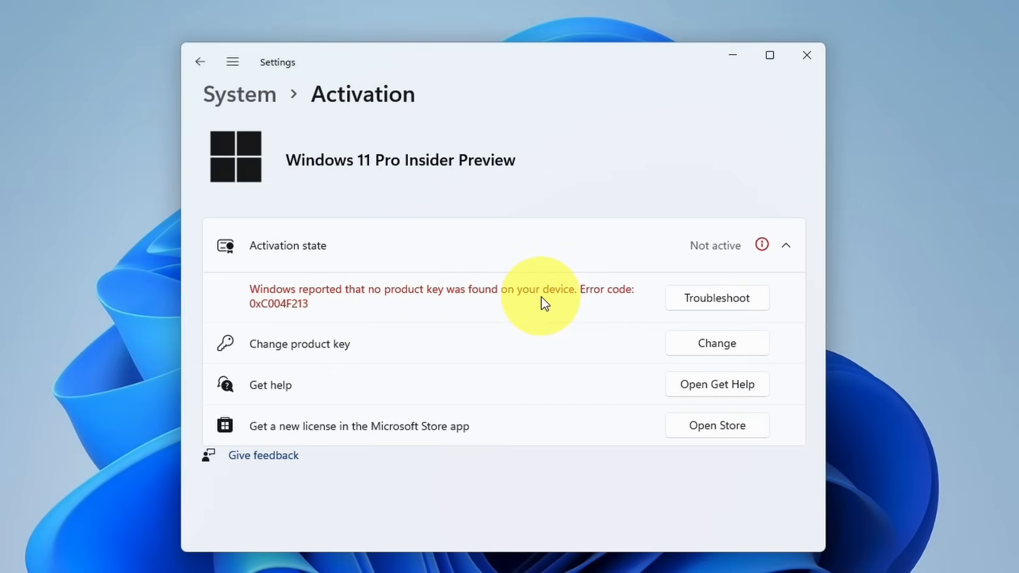
Bring up the Enter a product key dialog from Change product key in Activation.
click(717, 342)
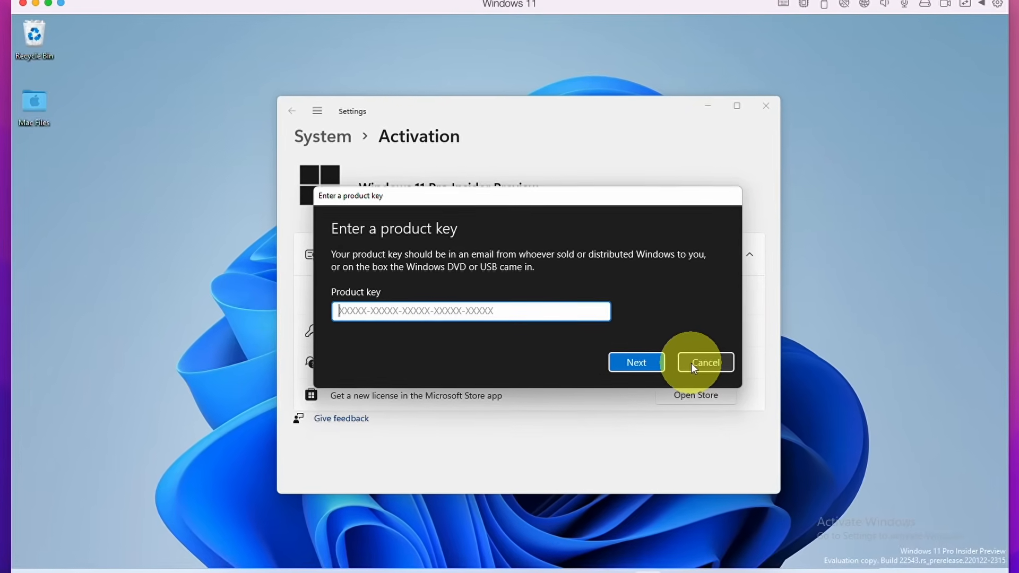
Cancel the Enter a product key dialog with the key field left empty.
click(705, 362)
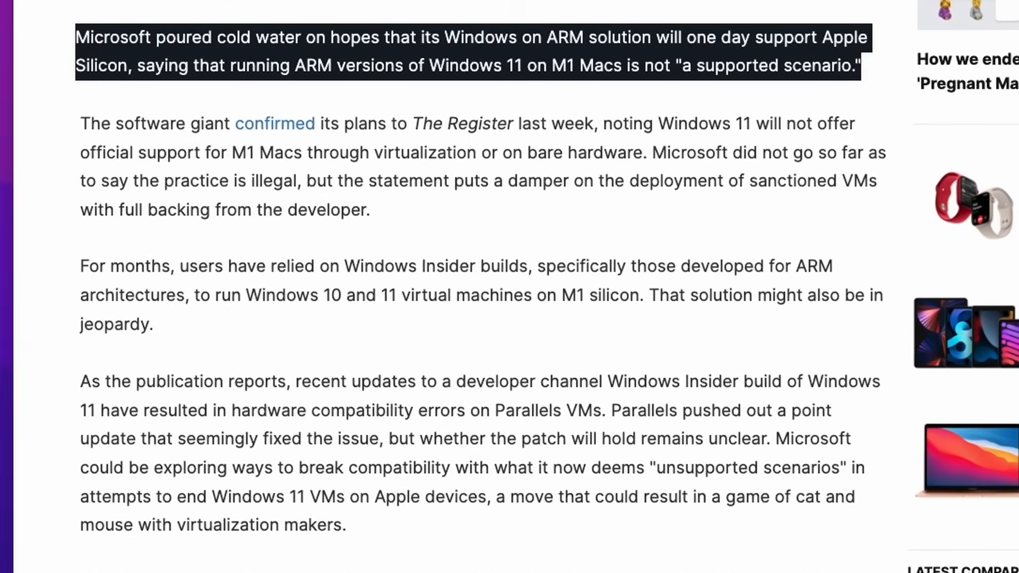
Follow the article's link to the Parallels Desktop 17 Run Windows on Mac page.
click(275, 123)
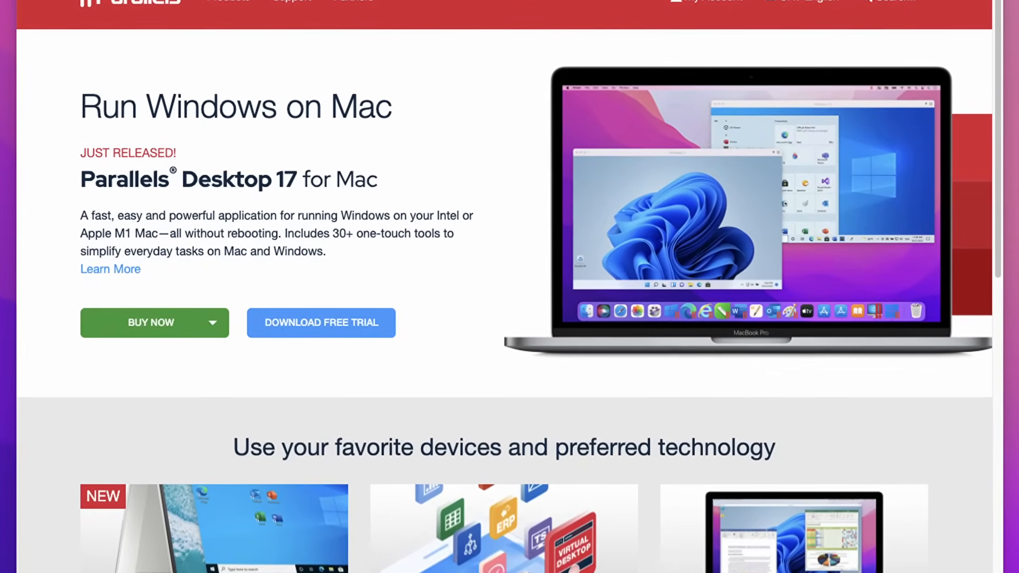
scroll(up, 3)
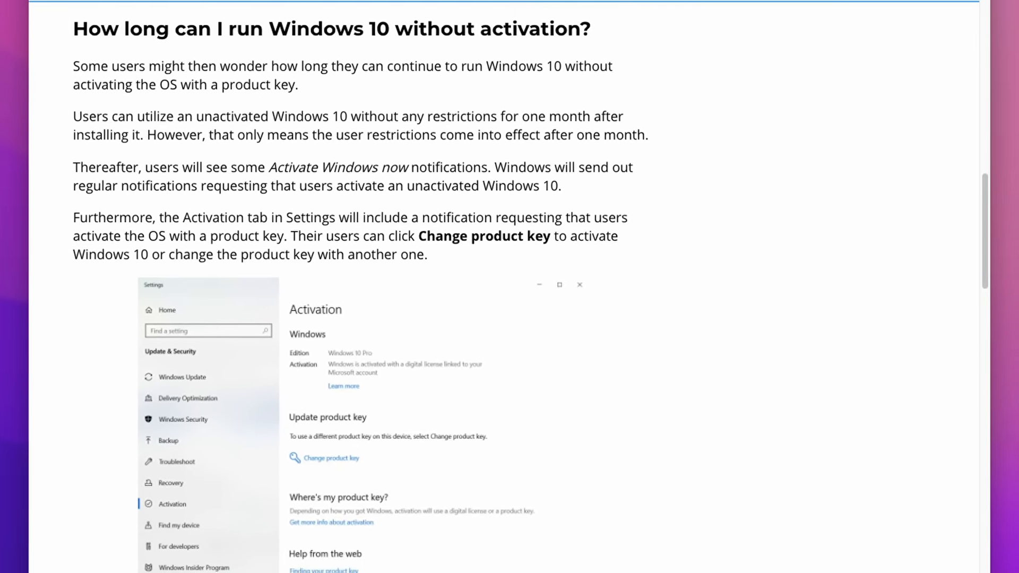
scroll(up, 3)
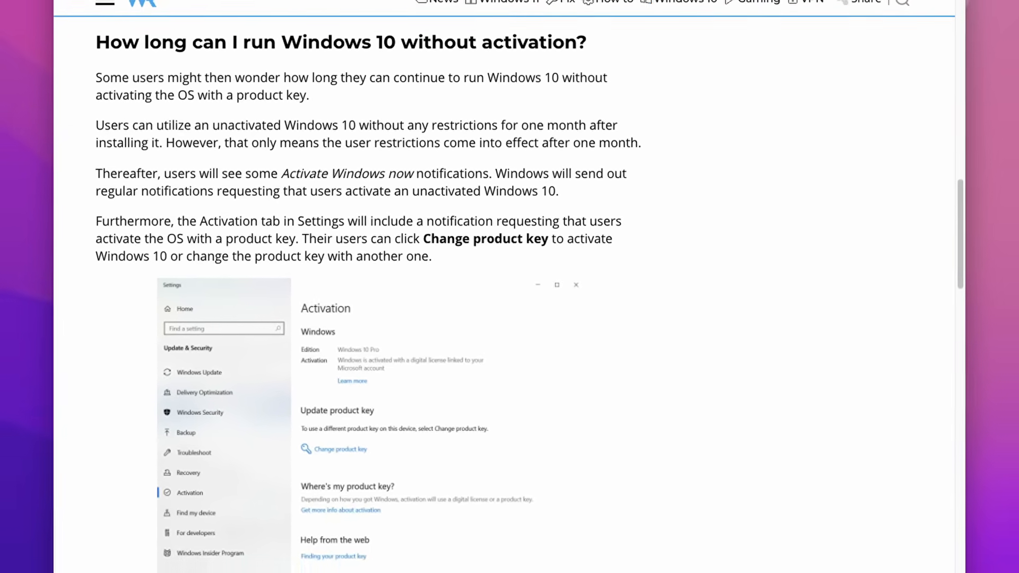
scroll(up, 3)
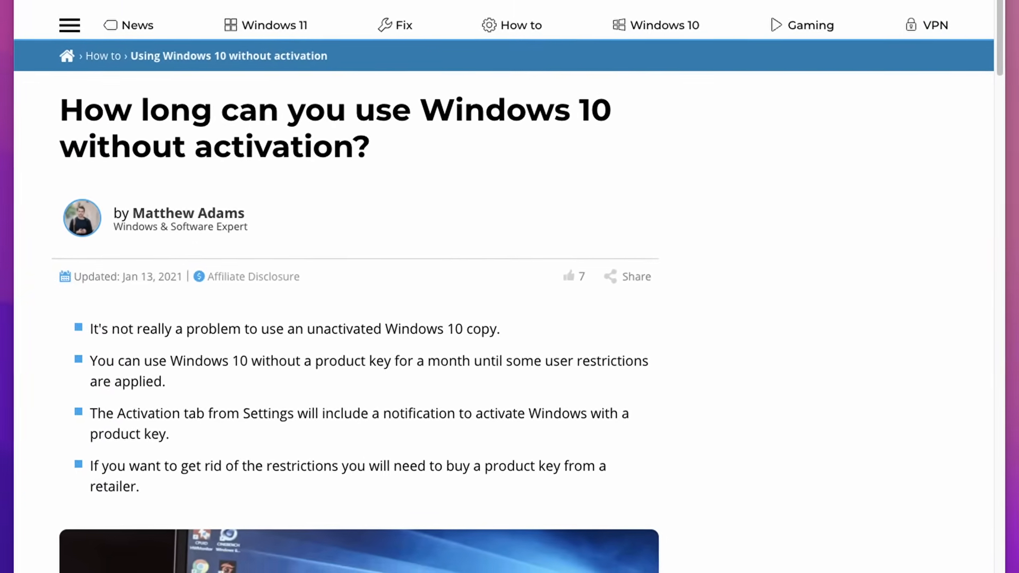
scroll(up, 3)
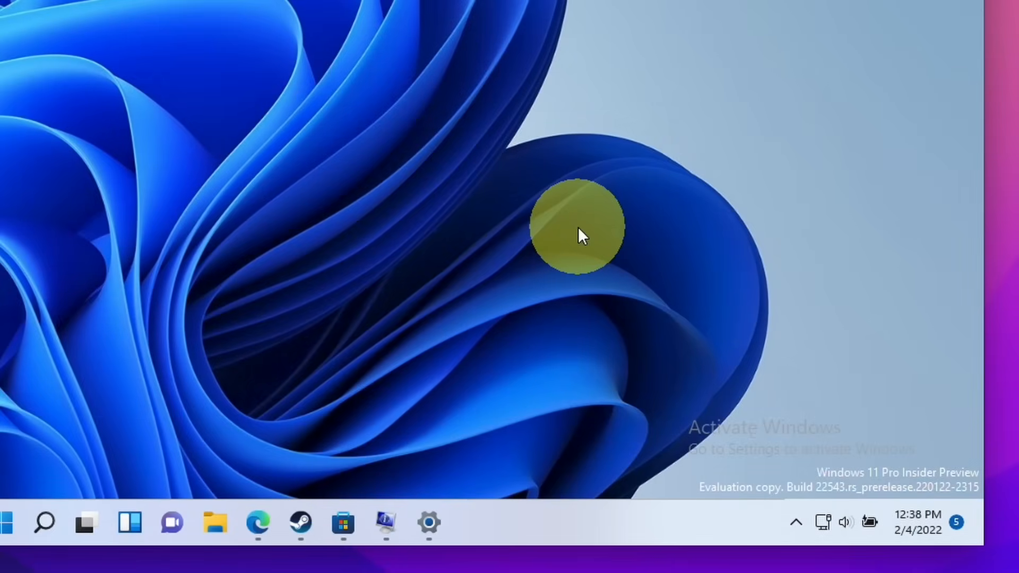
Reach Personalization via the desktop's Personalize option and scroll through the theme options.
click(8, 522)
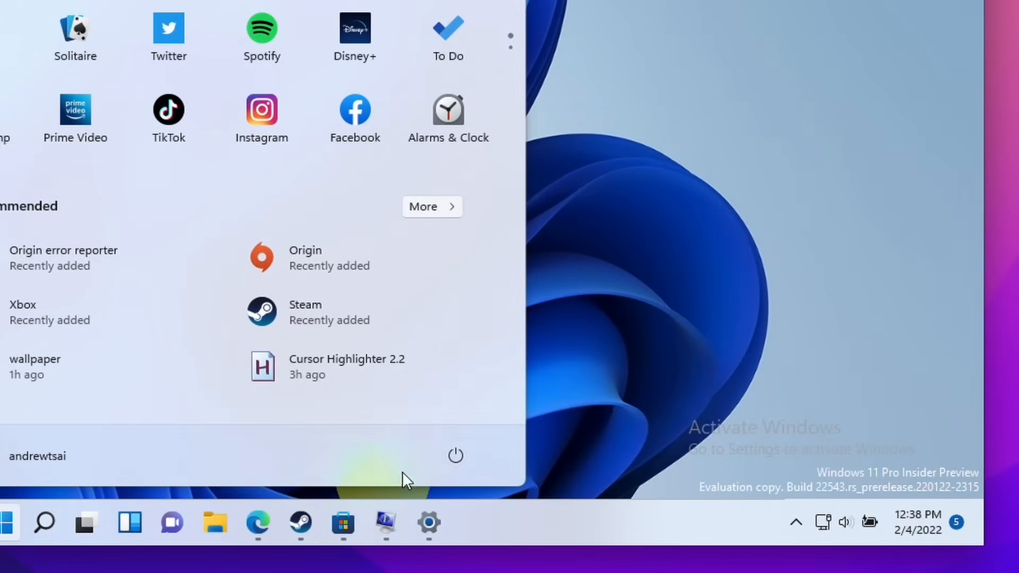
mouse_move(455, 455)
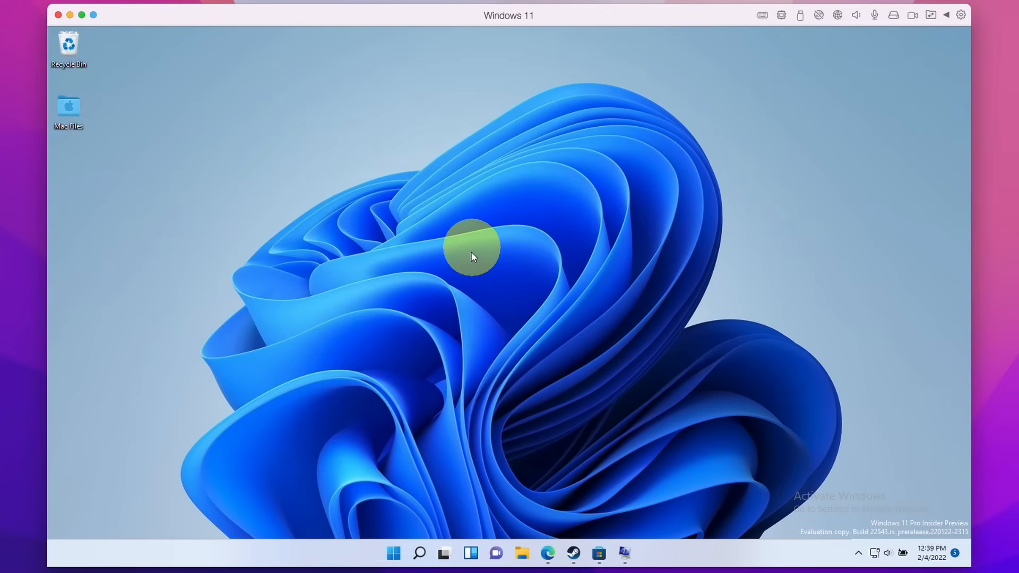
right_click(473, 256)
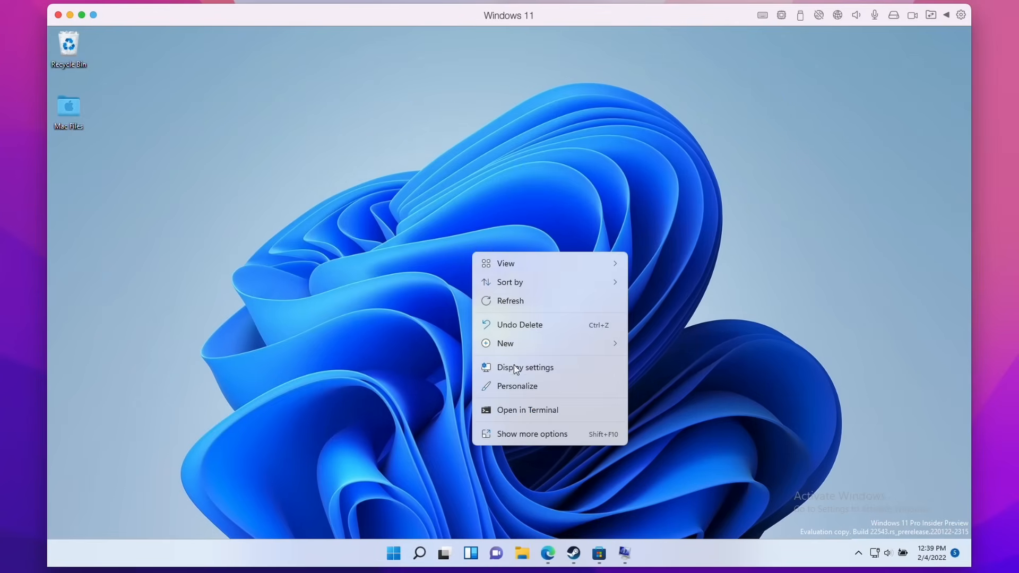
click(525, 368)
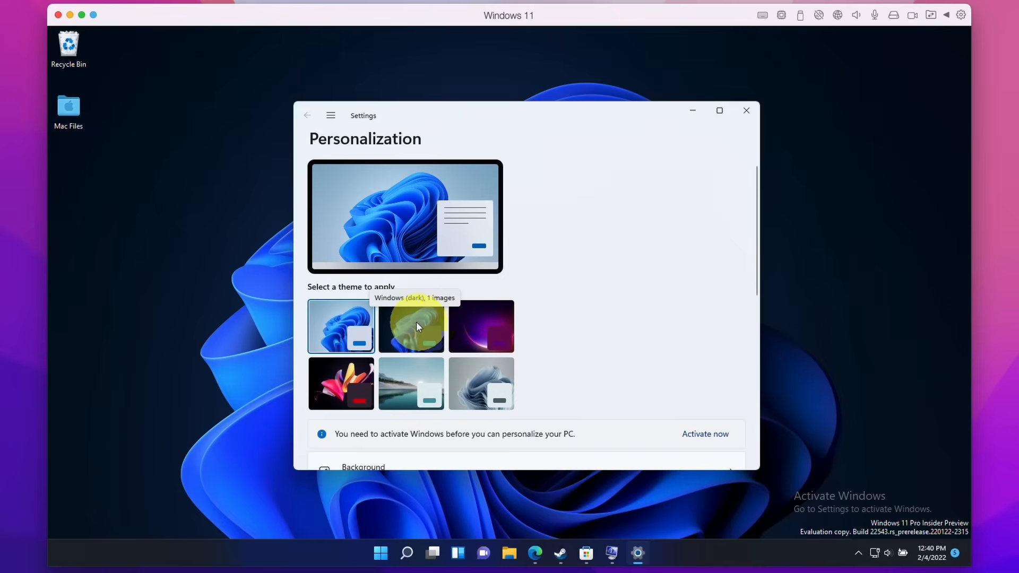
scroll(down, 3)
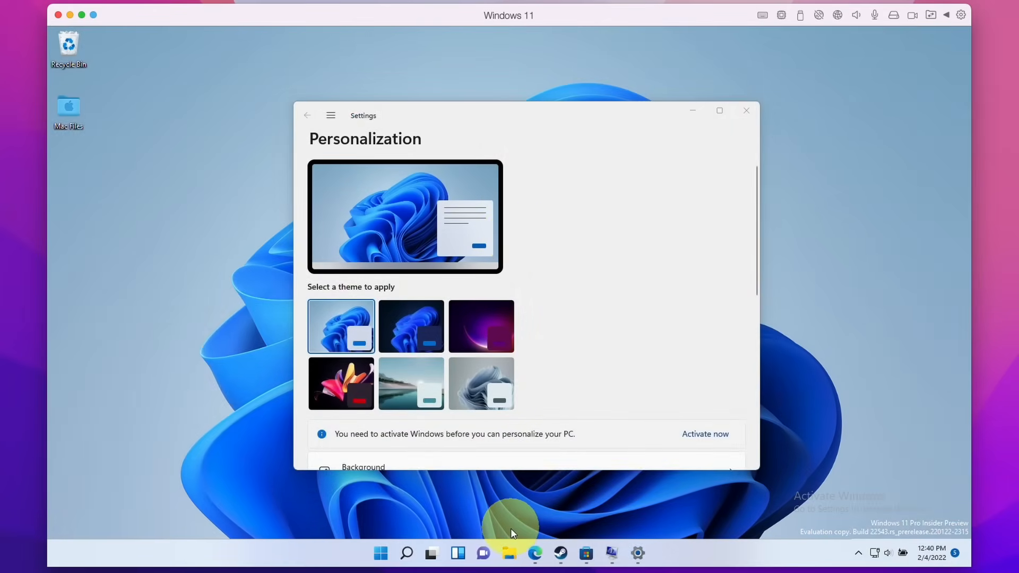
click(509, 553)
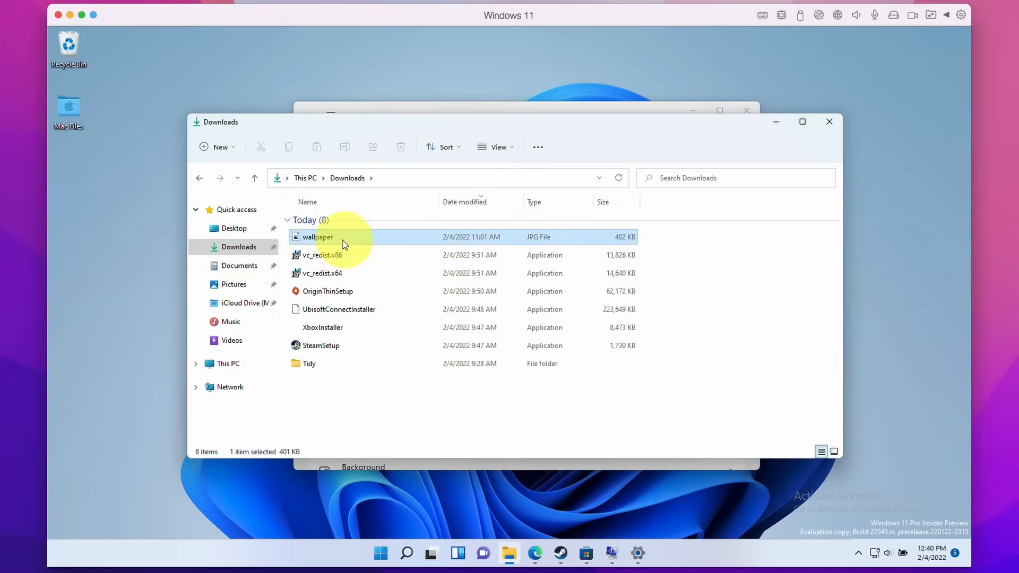
Set the downloaded wallpaper JPG in Downloads as the desktop background.
right_click(318, 237)
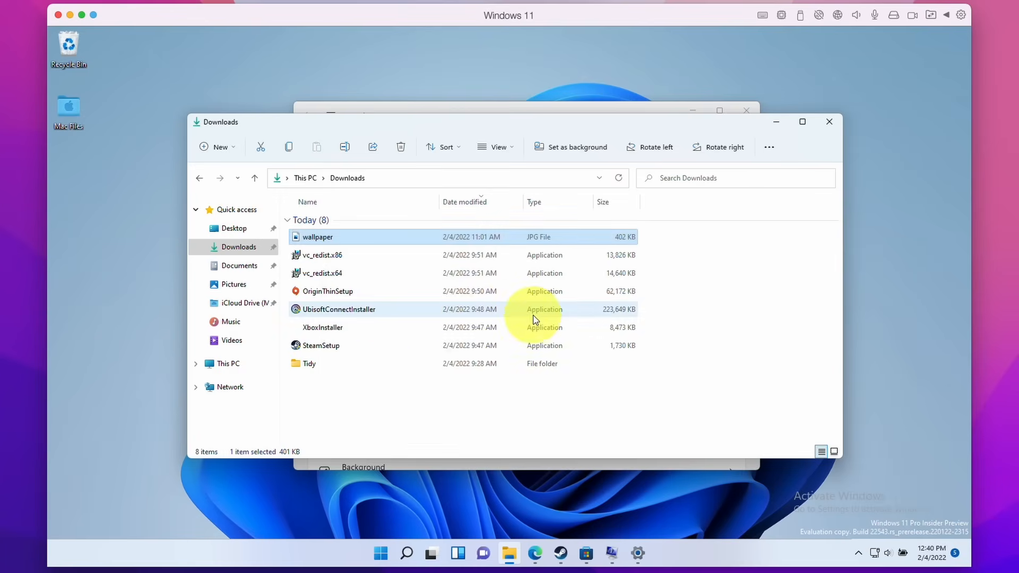
click(576, 147)
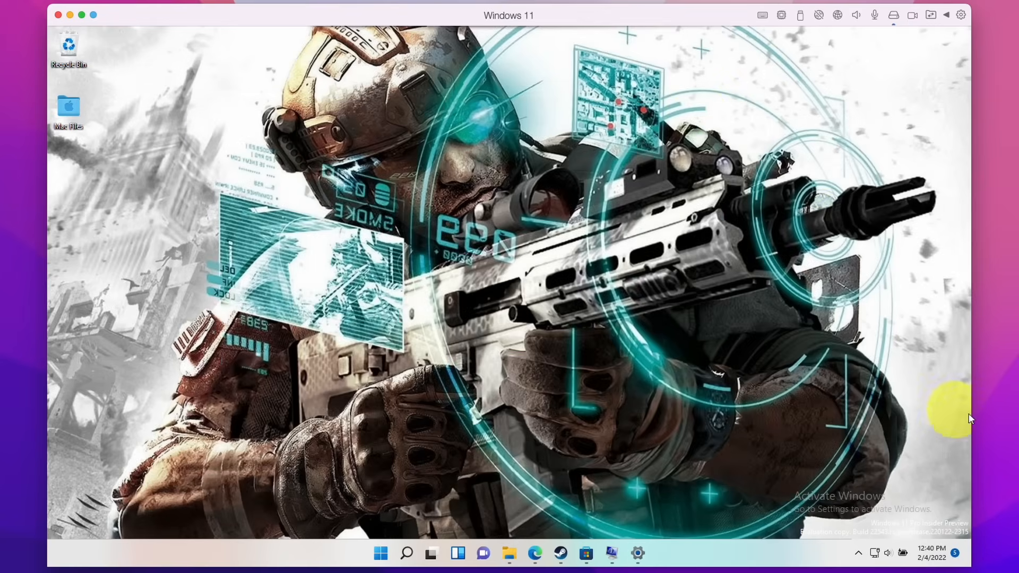
mouse_move(949, 421)
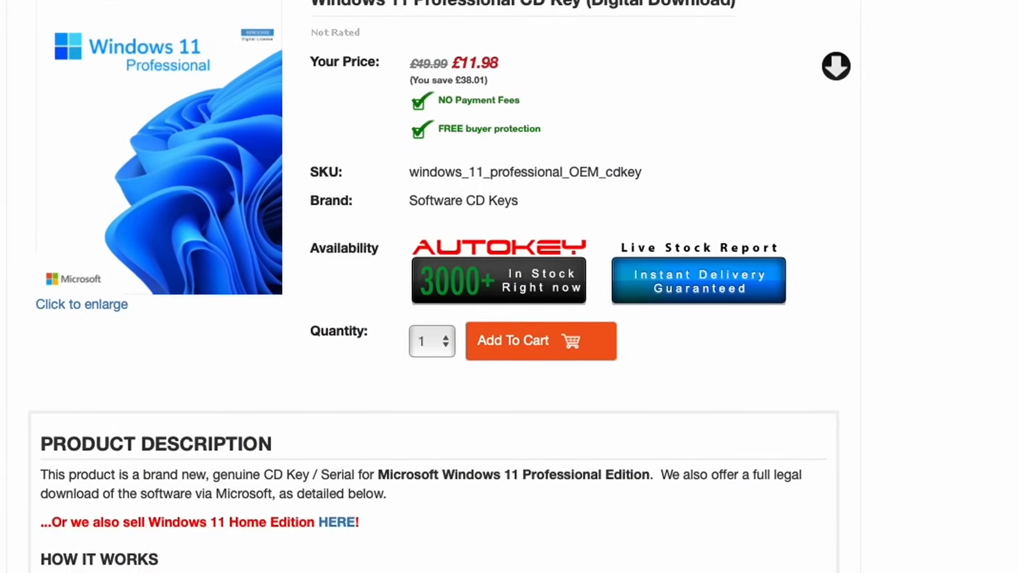
Scroll the key store, TechSpot gray-market article and Allkeyshop Windows 11 Pro price listing.
scroll(down, 3)
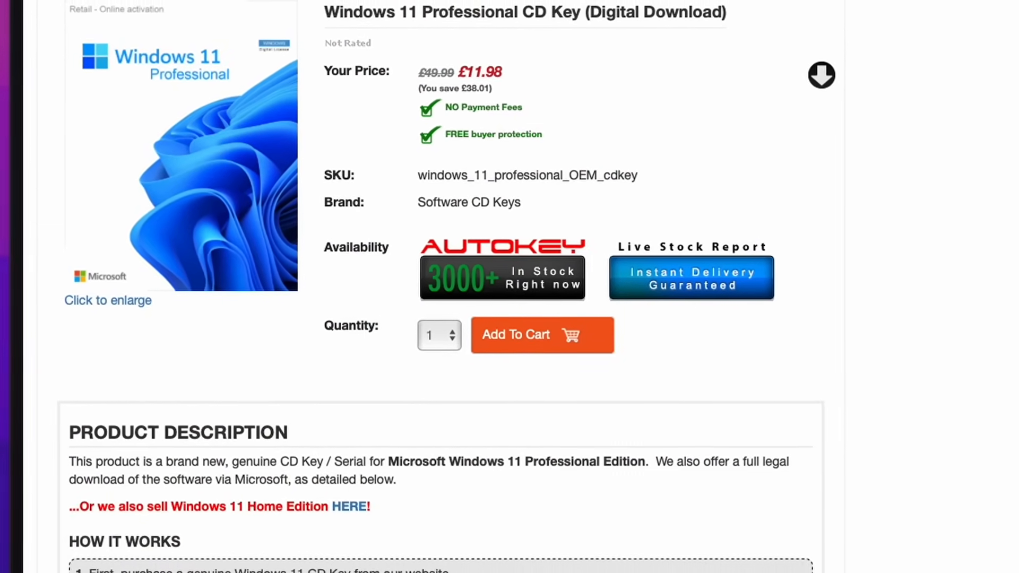
scroll(down, 3)
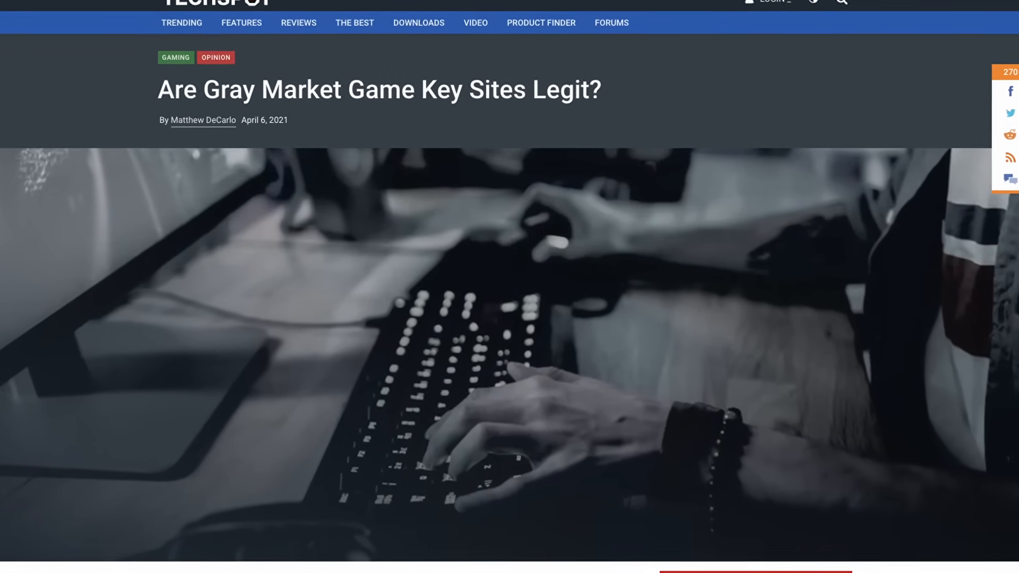
scroll(up, 3)
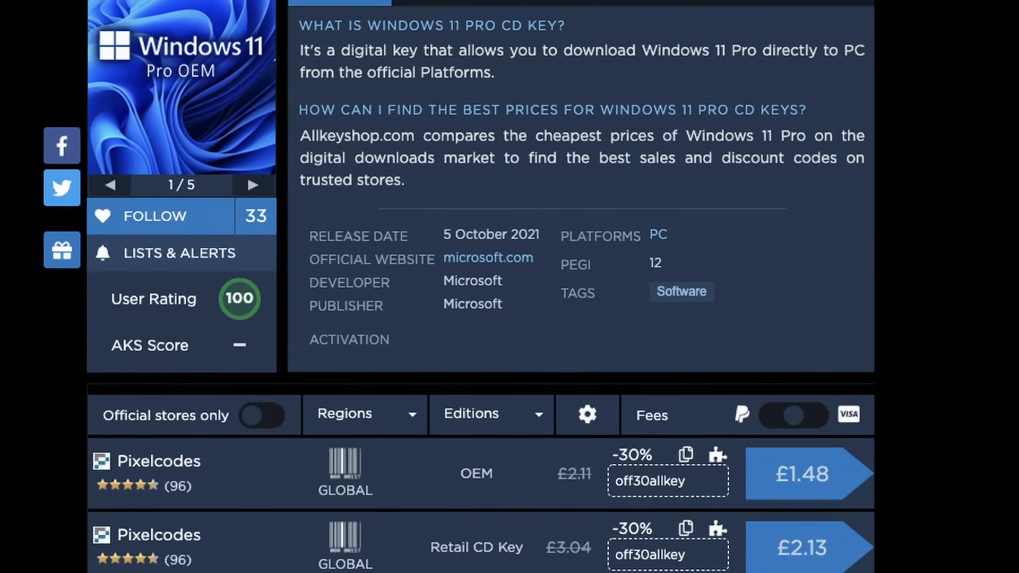
scroll(up, 3)
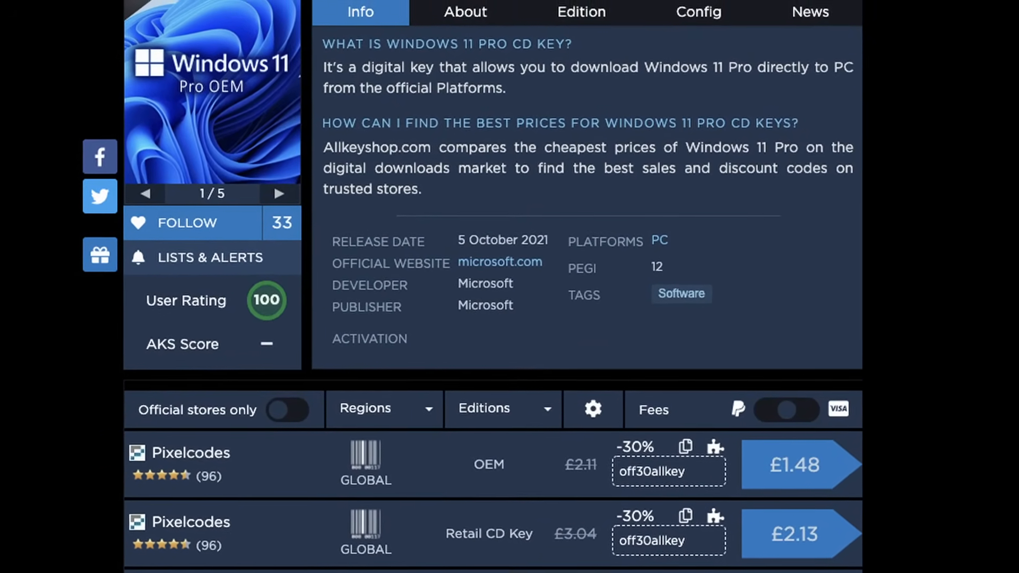